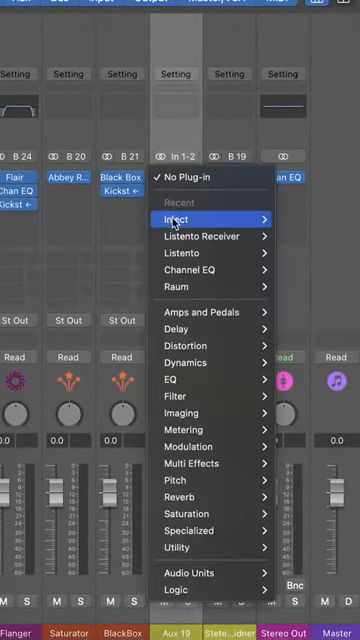
Insert the Inject plugin in an Audio FX slot on Aux 19 and show its window
{"action": "left_click", "coordinate": [178, 218]}
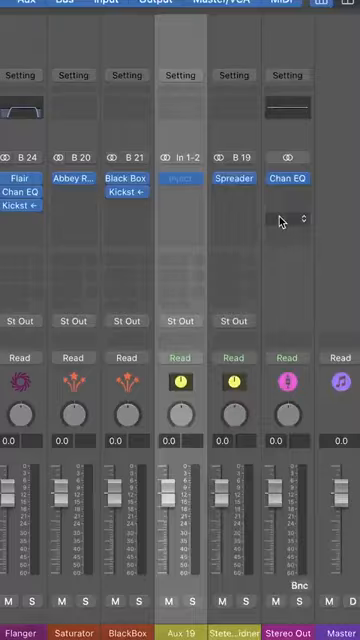
{"action": "left_click", "coordinate": [180, 180]}
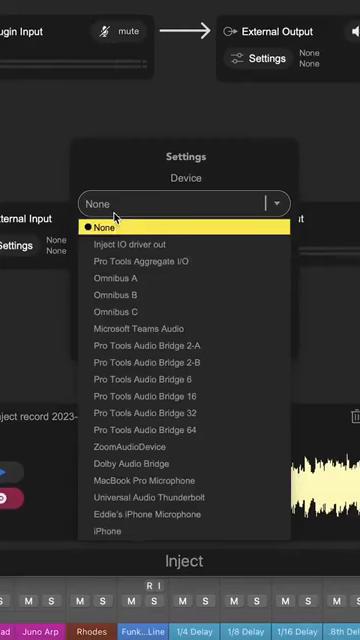
Set Inject's external input to the iPhone device on Stereo/Input 1-2 with buffer 512 and confirm
{"action": "left_click", "coordinate": [104, 532]}
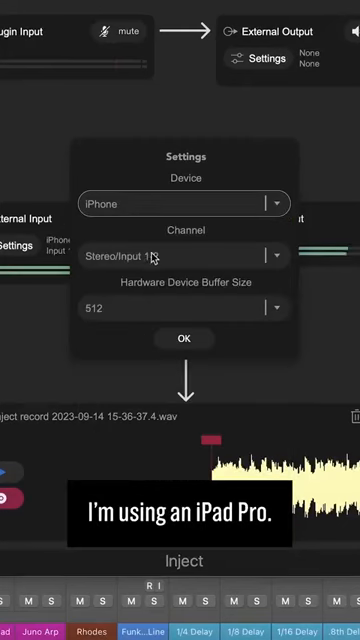
{"action": "left_click", "coordinate": [184, 256]}
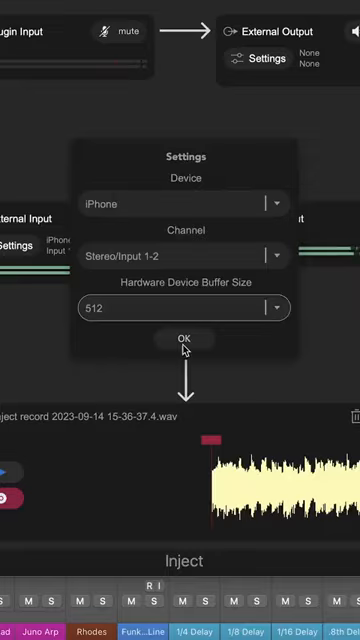
{"action": "left_click", "coordinate": [184, 340]}
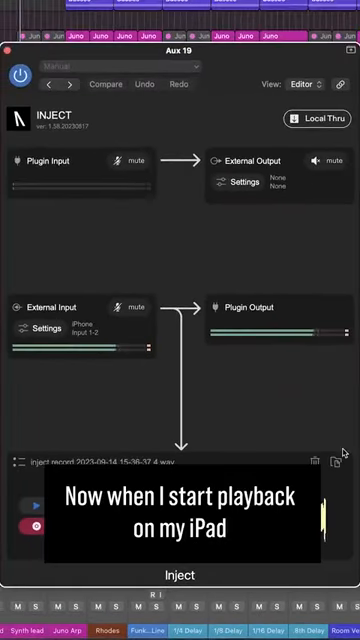